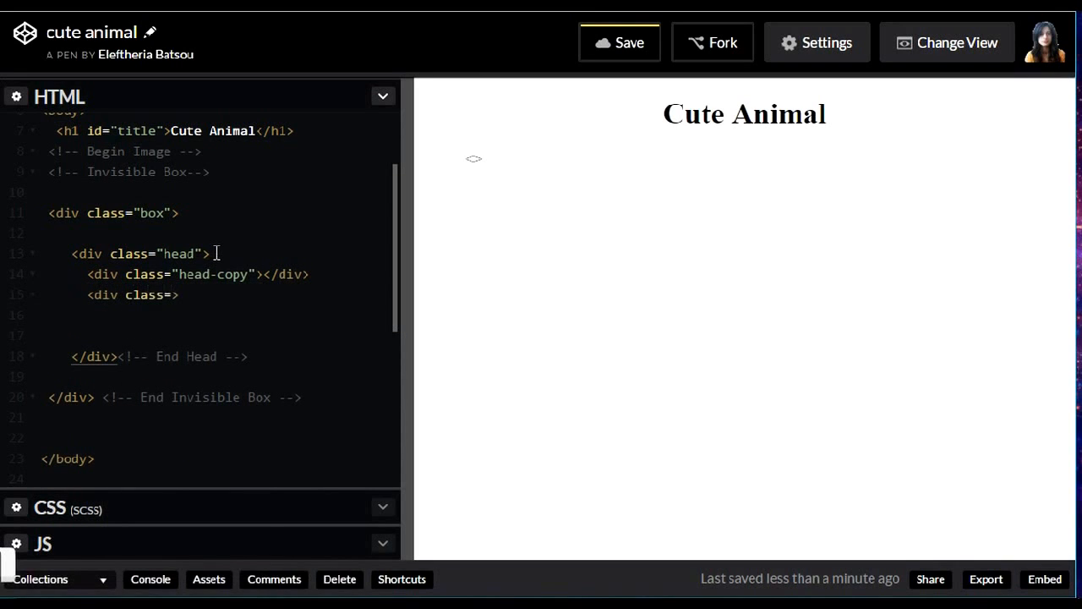
# Add ear-left-bottom and ear-left-upper divs inside the head div
pyautogui.write('ear-left-bottom"')
pyautogui.write('<div clas>')
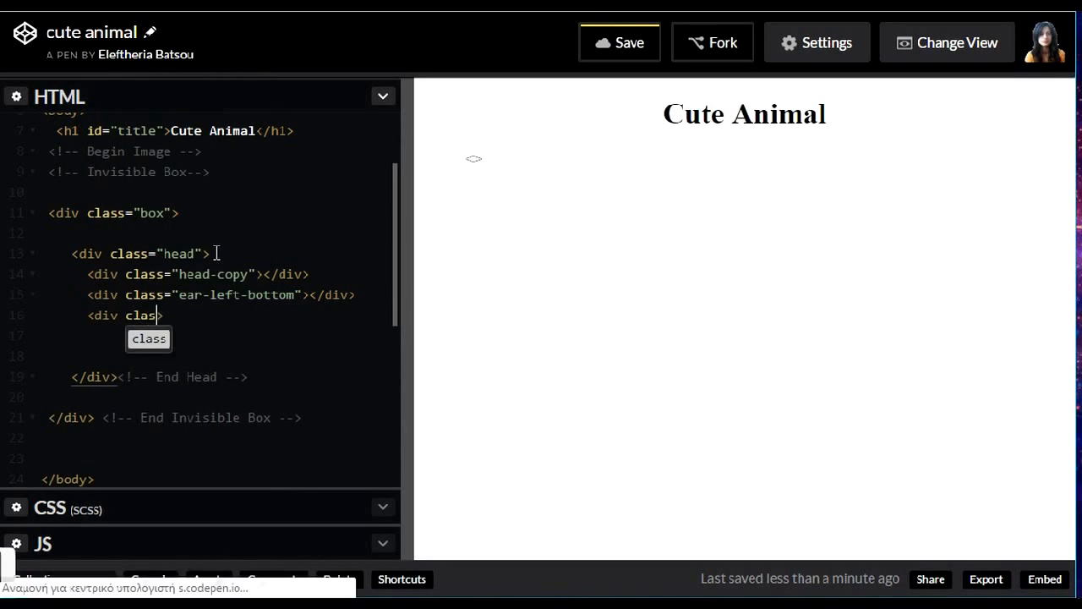
pyautogui.write('="ear-left-upper">')
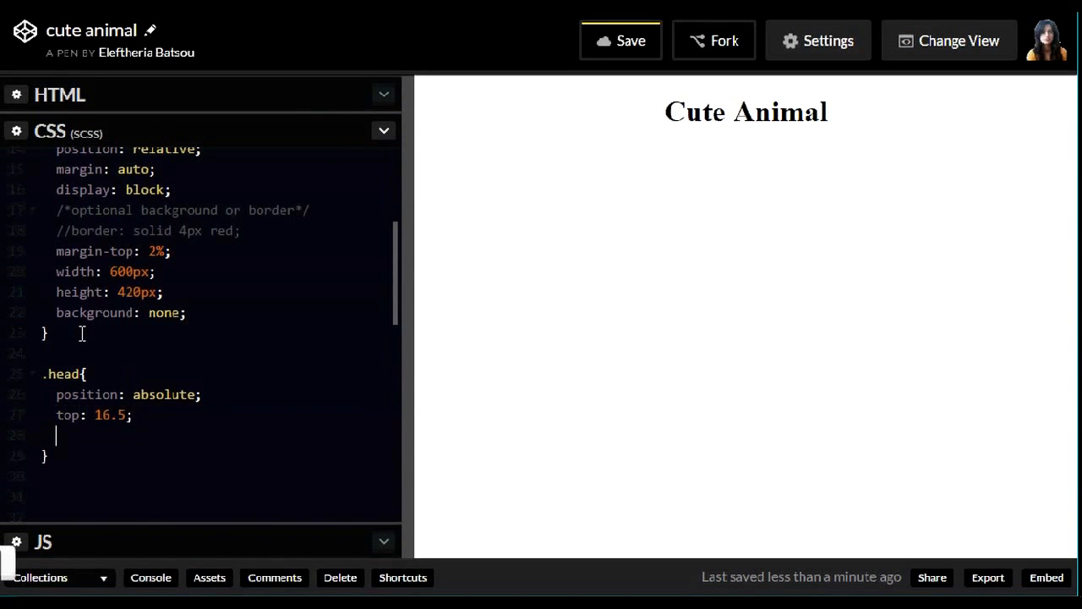
# Write .head and .head-copy rules with left 25%, width and 50% border-radius
pyautogui.write('left: 25%ye')
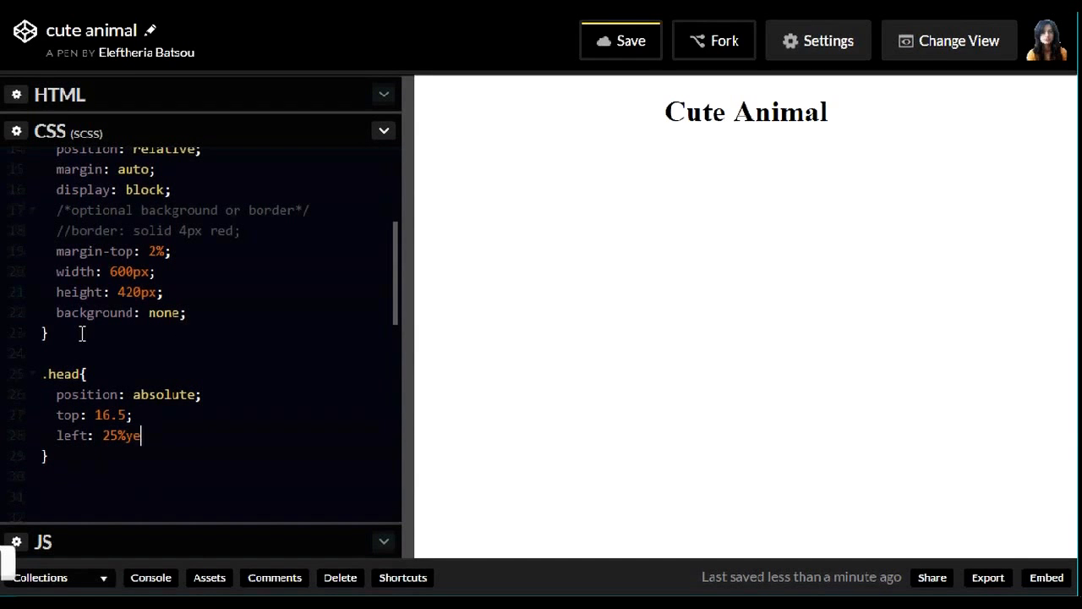
pyautogui.write('width: 52%;')
pyautogui.write('background: $face;')
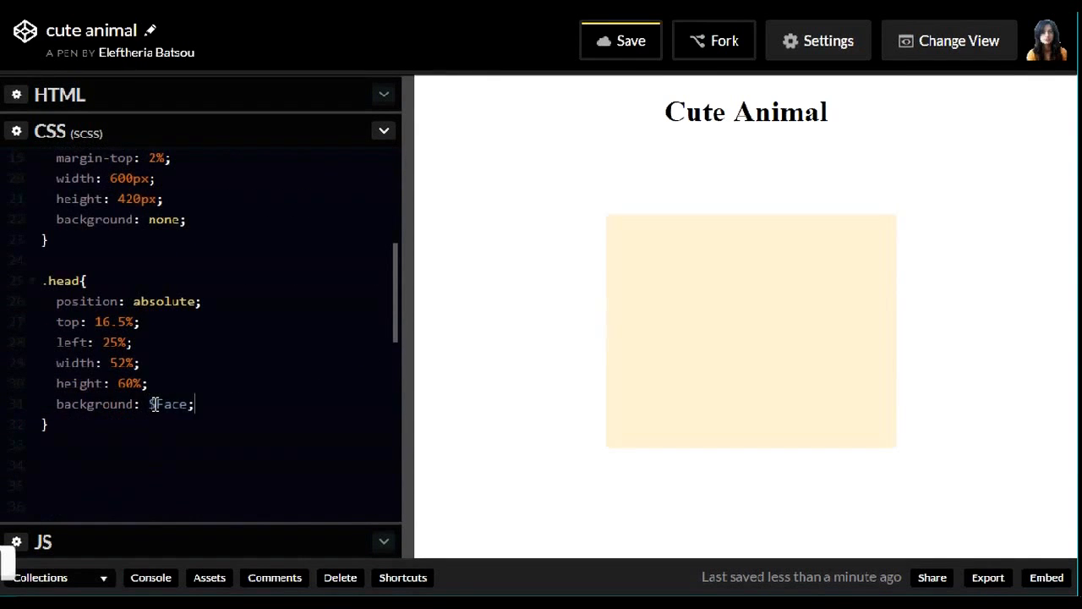
pyautogui.write('border-radius:')
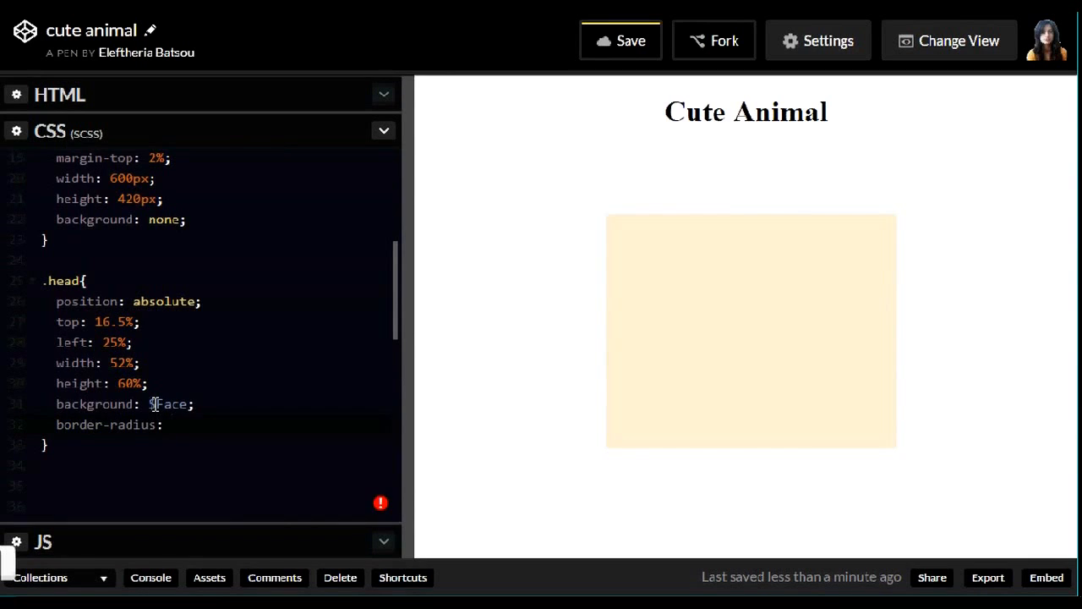
pyautogui.write('50%;')
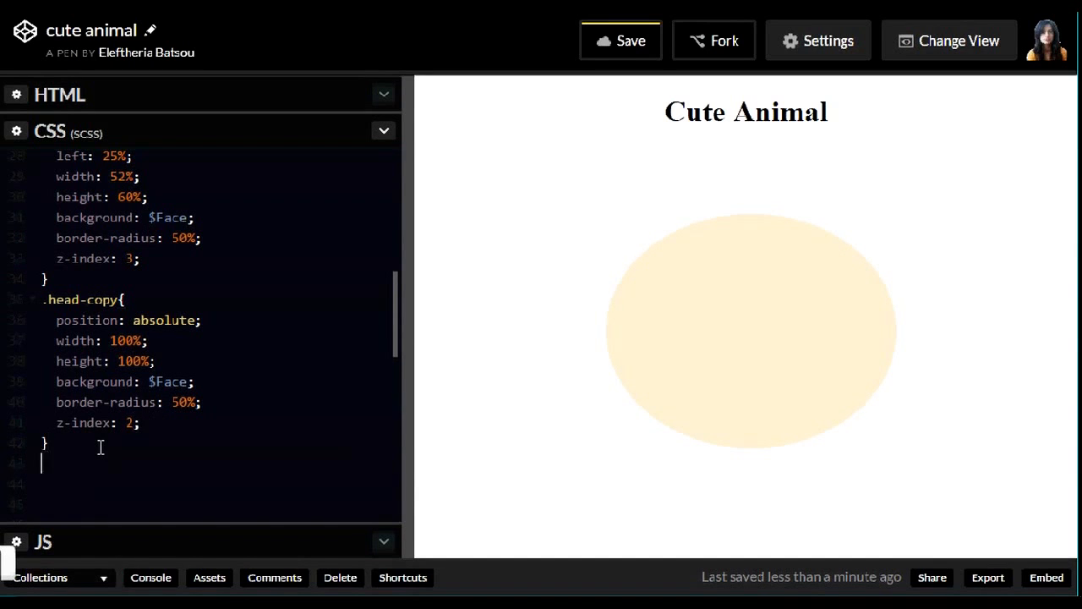
# Write .ear-left-bottom and .ear-left-upper rules with sizes, $Dark-brown background and border-radius
pyautogui.scroll(3)
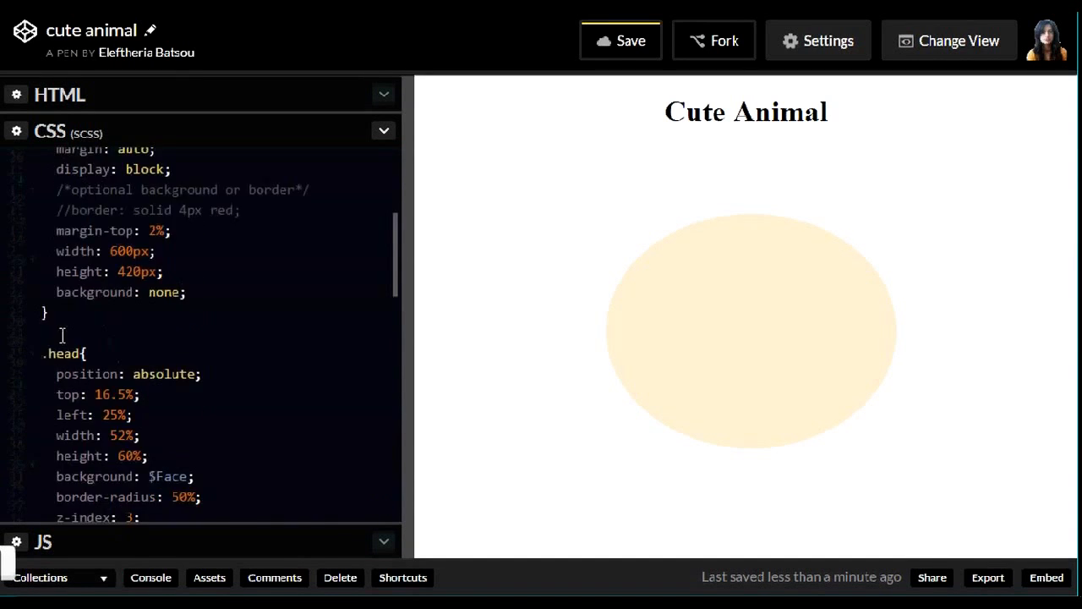
pyautogui.scroll(-3)
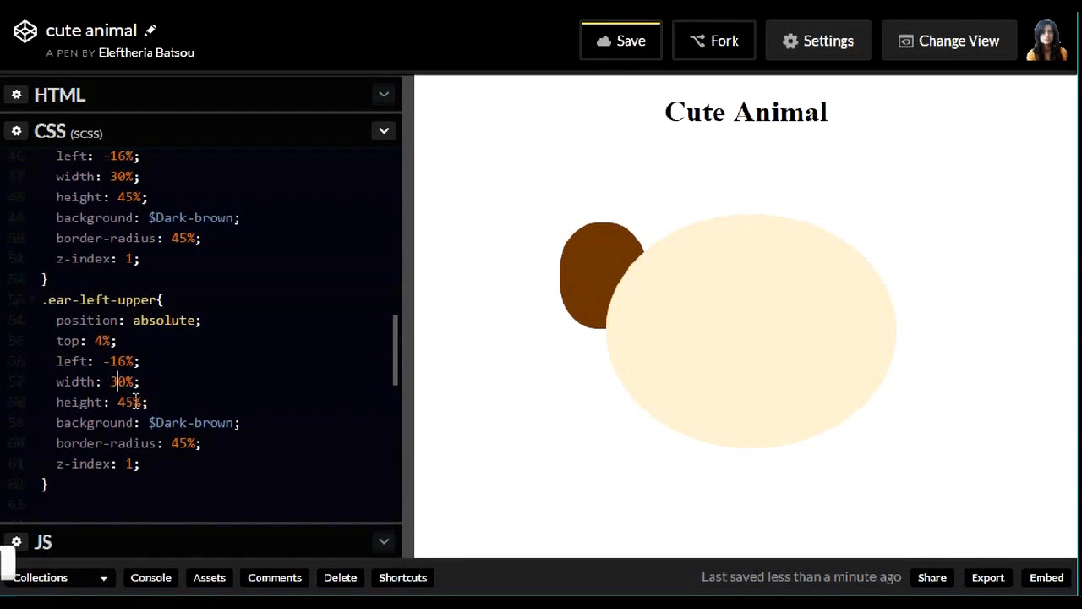
pyautogui.write('30')
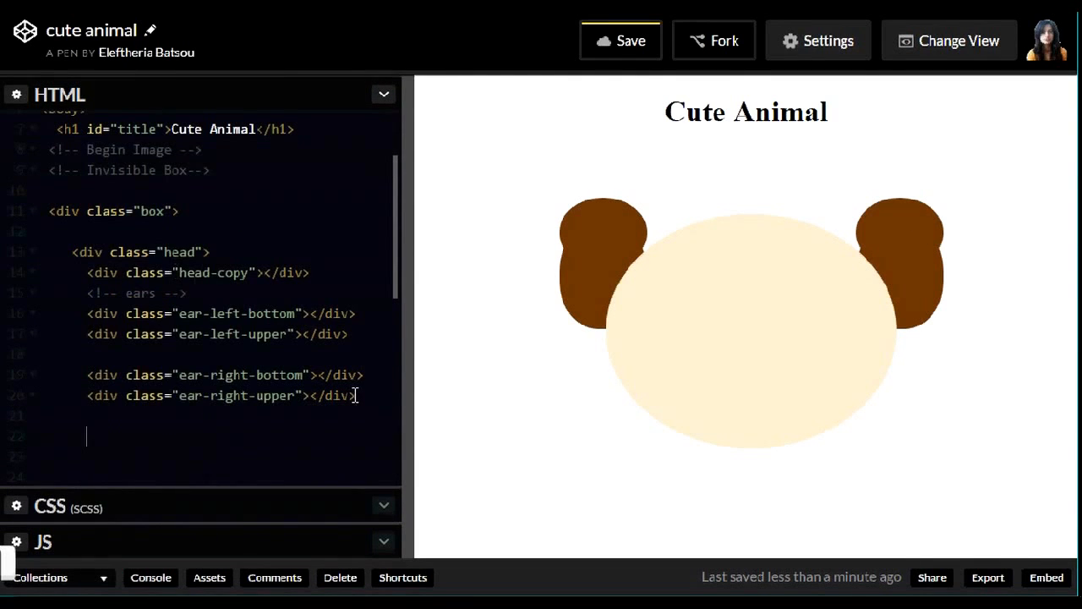
# Add a brow comment, an ear-right-bottom div and a brow-left div to the markup
pyautogui.write('<!--brow -->')
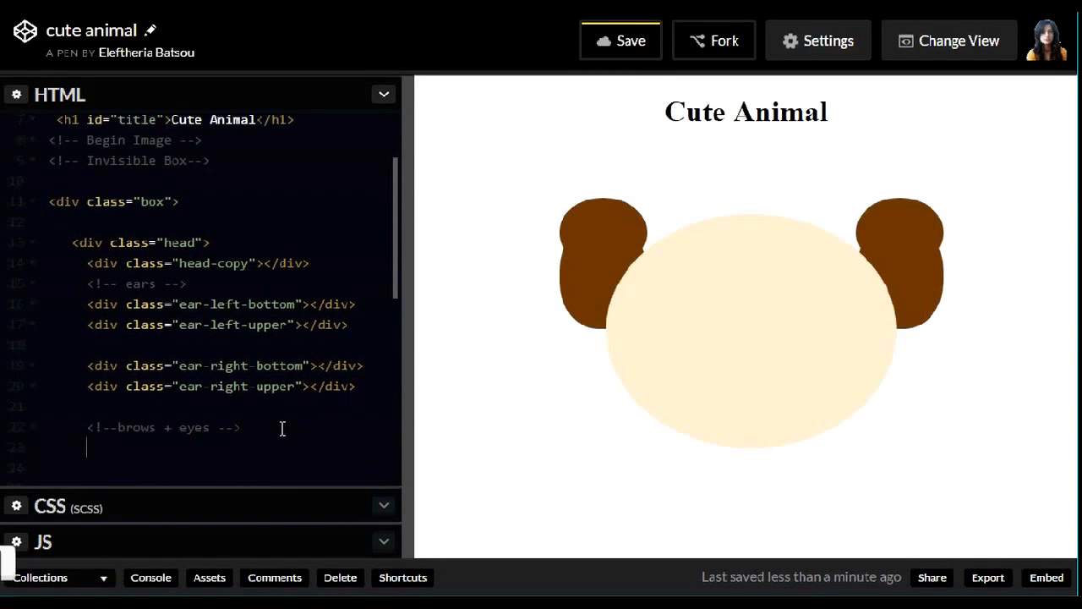
pyautogui.write('<div class="ear-right-bottom"></div>')
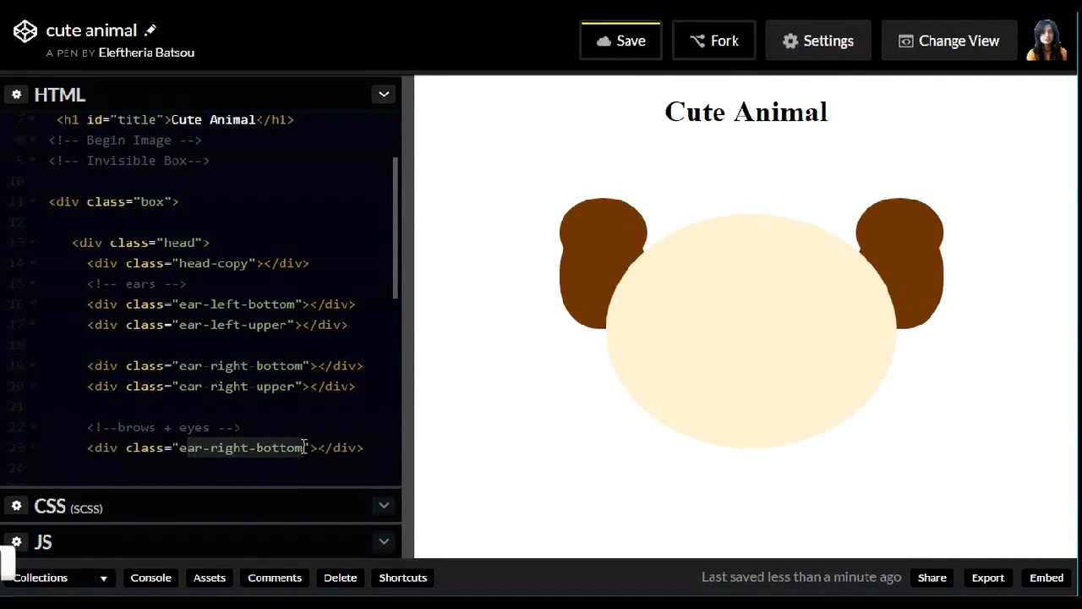
pyautogui.write('brow-left')
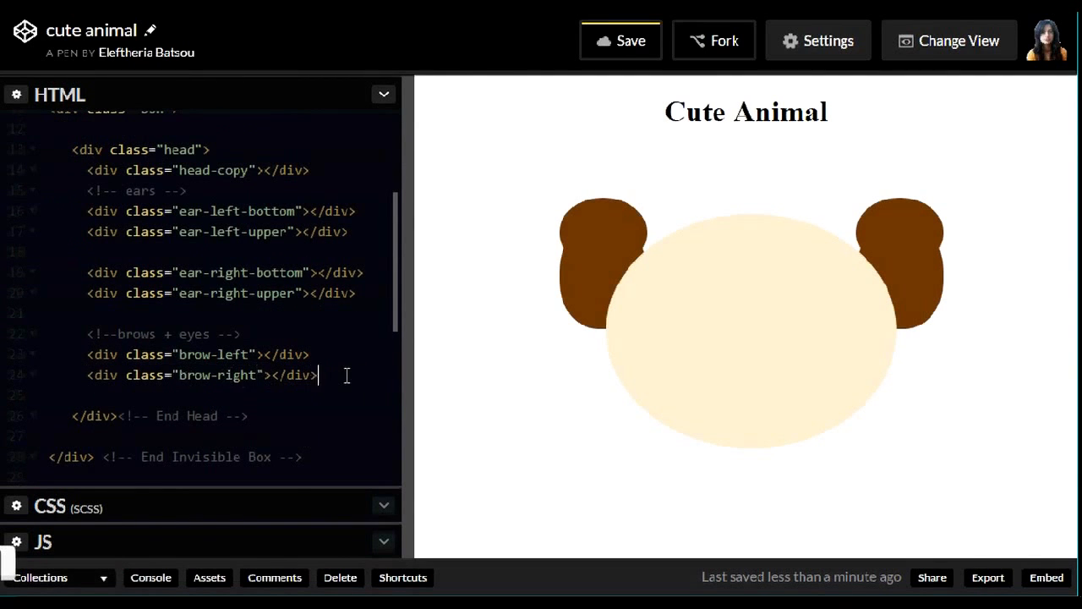
# Add an eyes + pupil comment, a big-eye div and eye-left with a nested pupil
pyautogui.write('<!--eyes +')
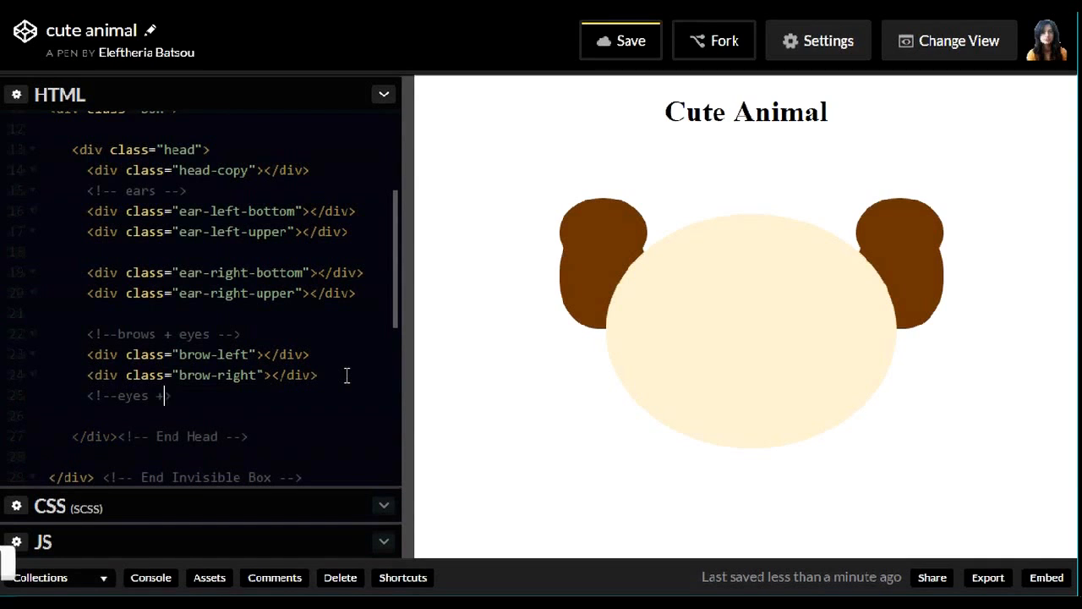
pyautogui.write('+ pupil -->')
pyautogui.click(241, 415)
pyautogui.write('<div class="">')
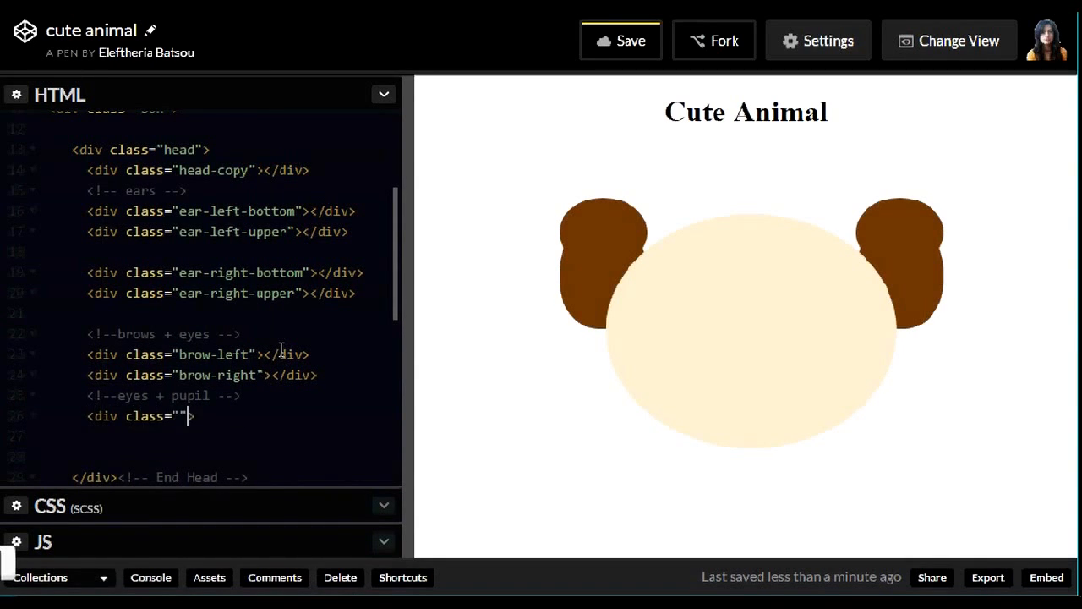
pyautogui.write('big-eye-')
pyautogui.click(243, 436)
pyautogui.write('<div class="eye"></div>')
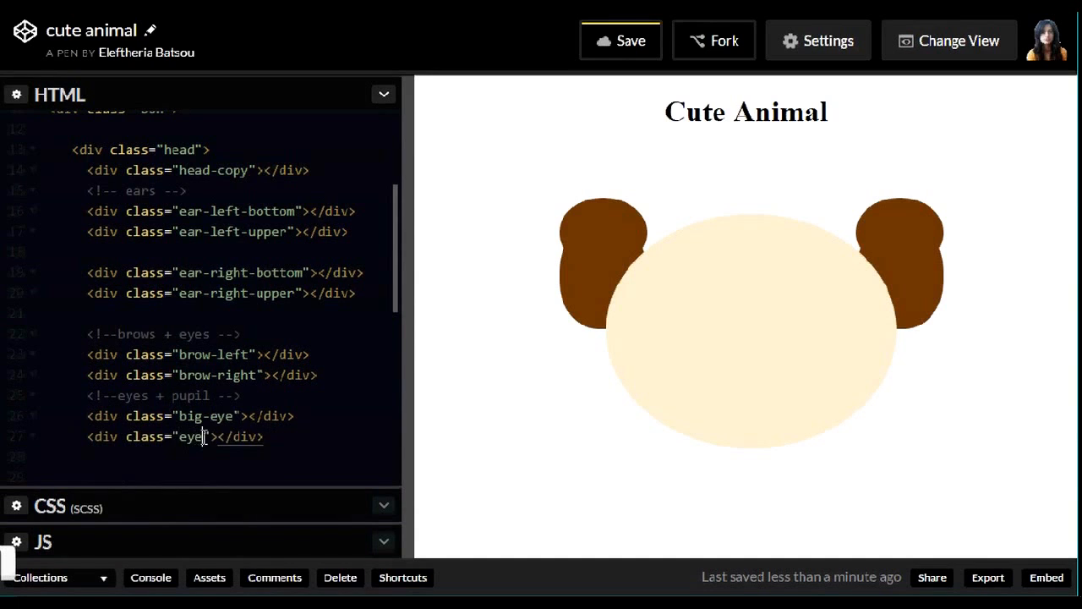
pyautogui.write('-left')
pyautogui.write('<div class="pup"></div>')
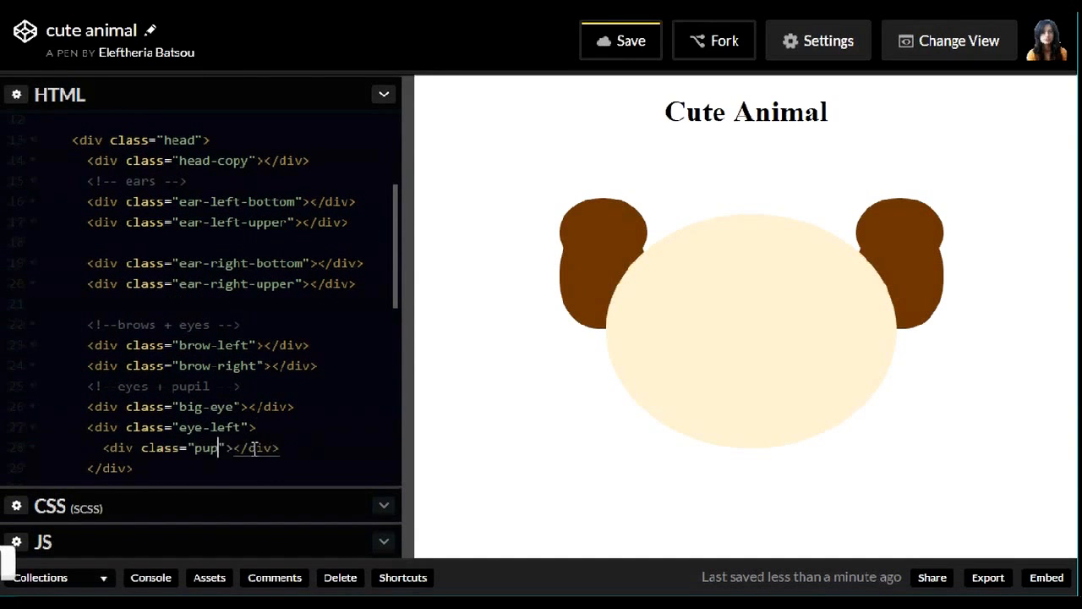
pyautogui.scroll(-3)
pyautogui.write('background')
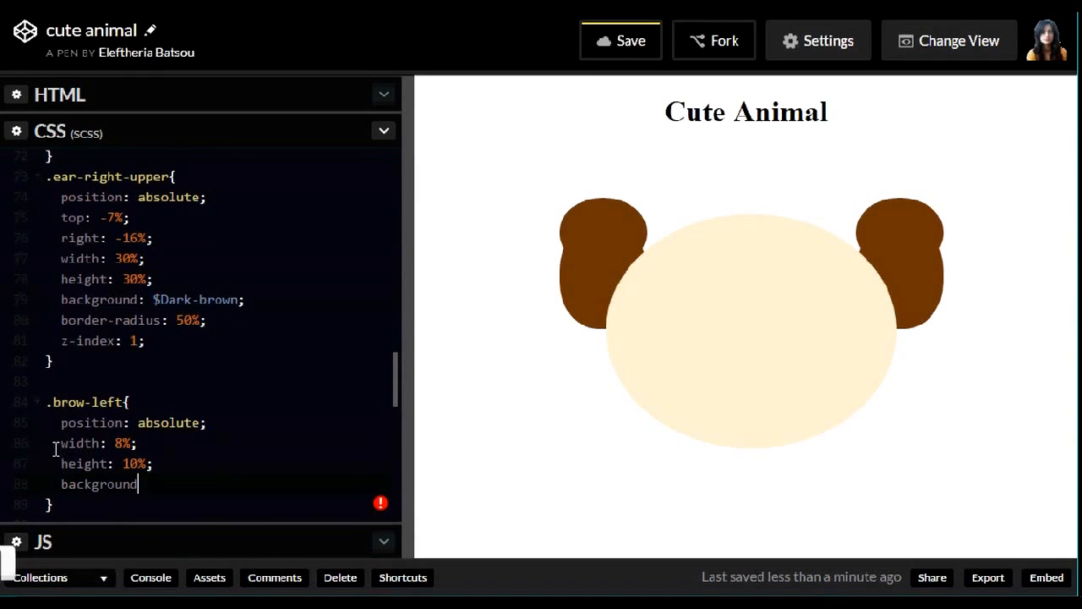
# Write .brow-left and .brow-right rules with left 22%, 50% border-radius and z-index 3
pyautogui.scroll(3)
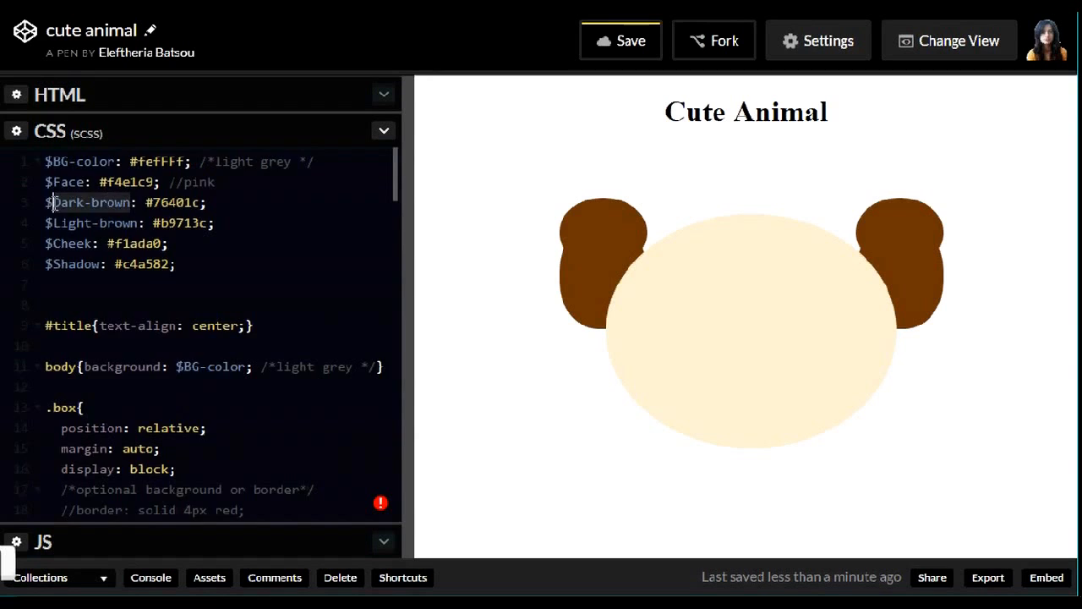
pyautogui.scroll(-3)
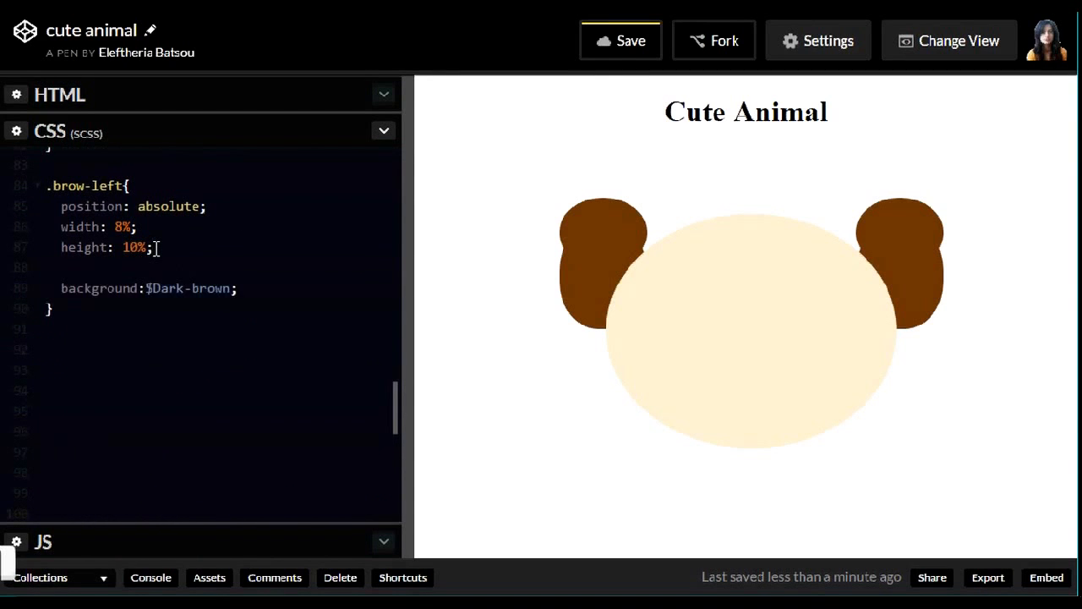
pyautogui.write('left: 22%;')
pyautogui.write('top: 17;')
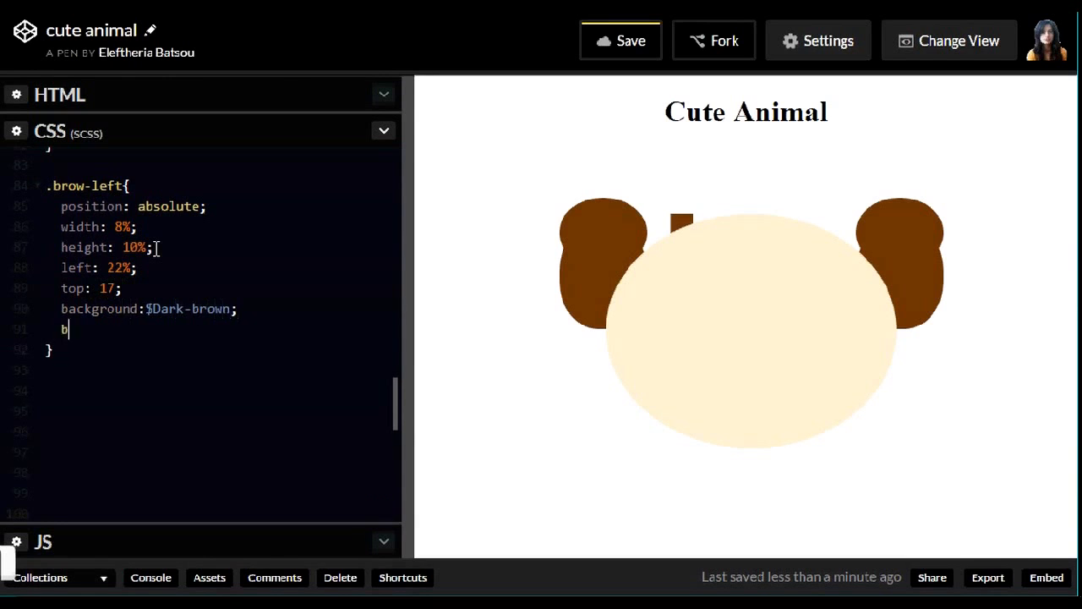
pyautogui.write('order-radius: 50%;')
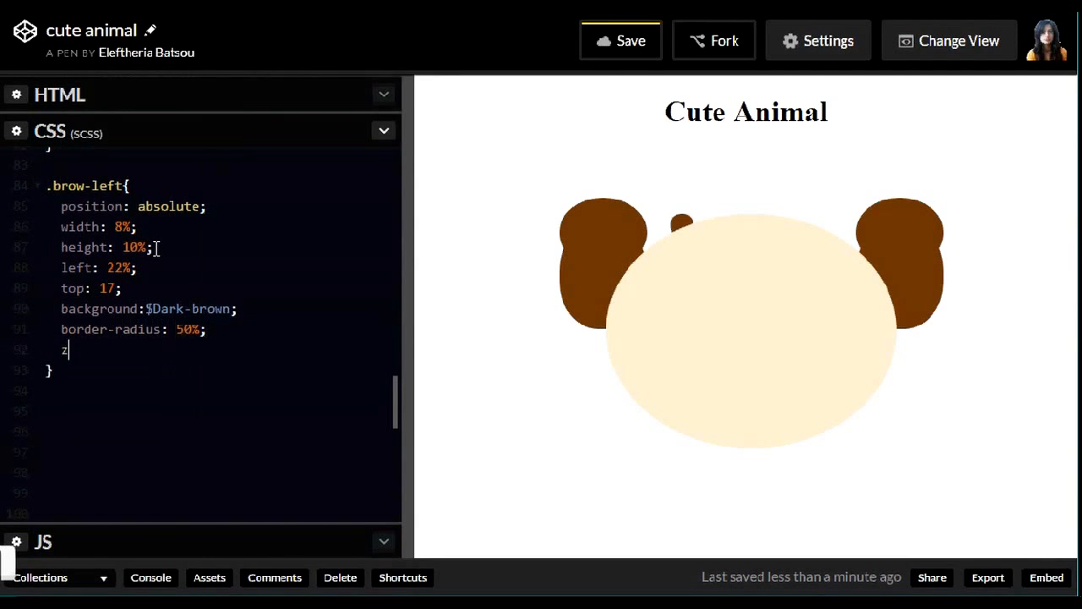
pyautogui.write('-index: 3;')
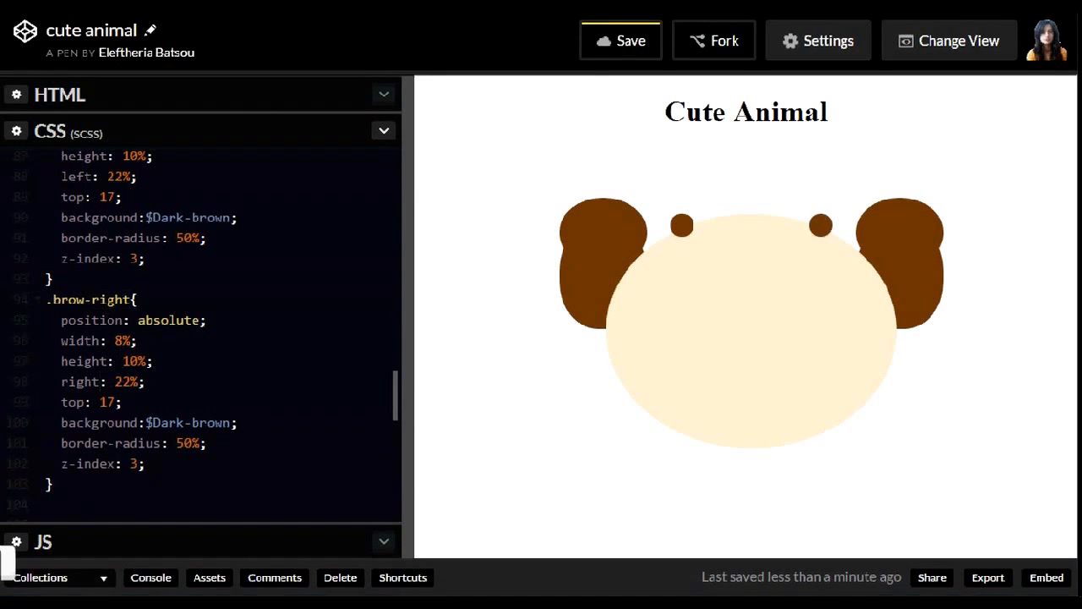
pyautogui.scroll(3)
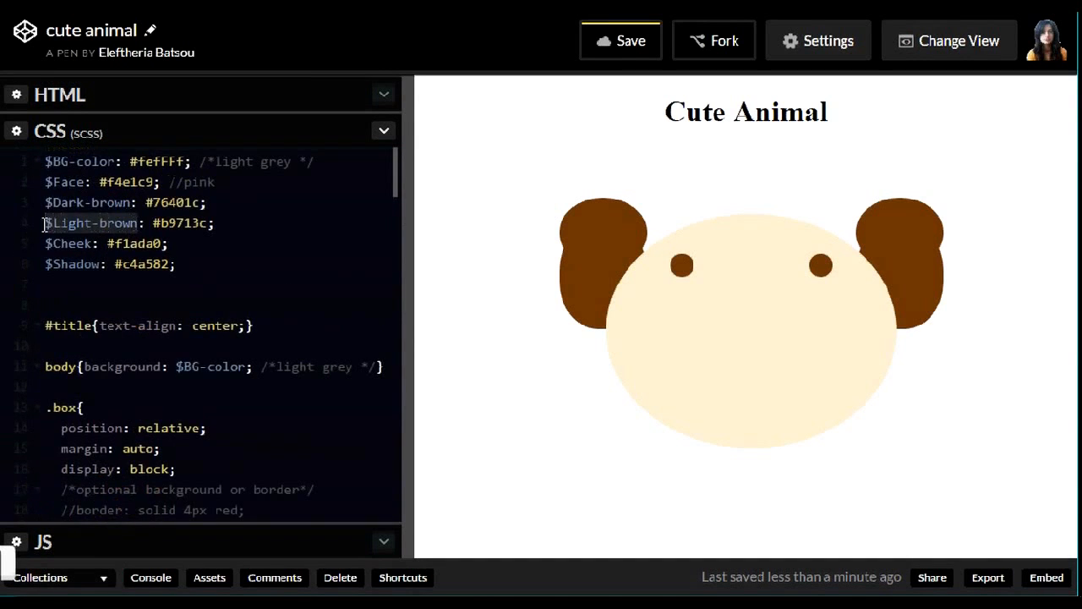
pyautogui.scroll(-3)
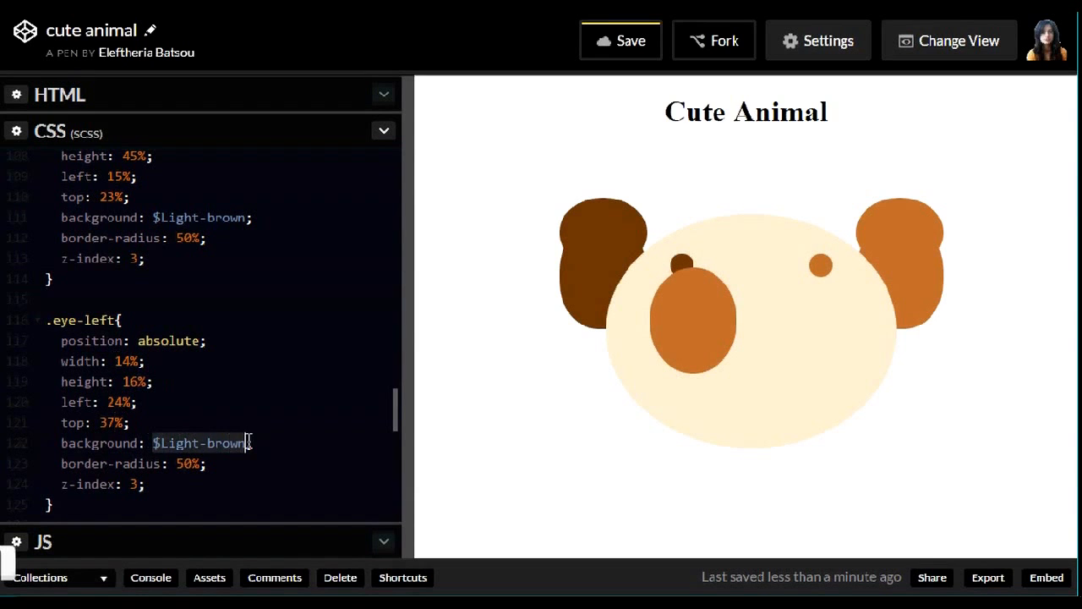
# Give .eye-left and .eye-right a #000 background with a white solid border
pyautogui.write('border: #fff 7px')
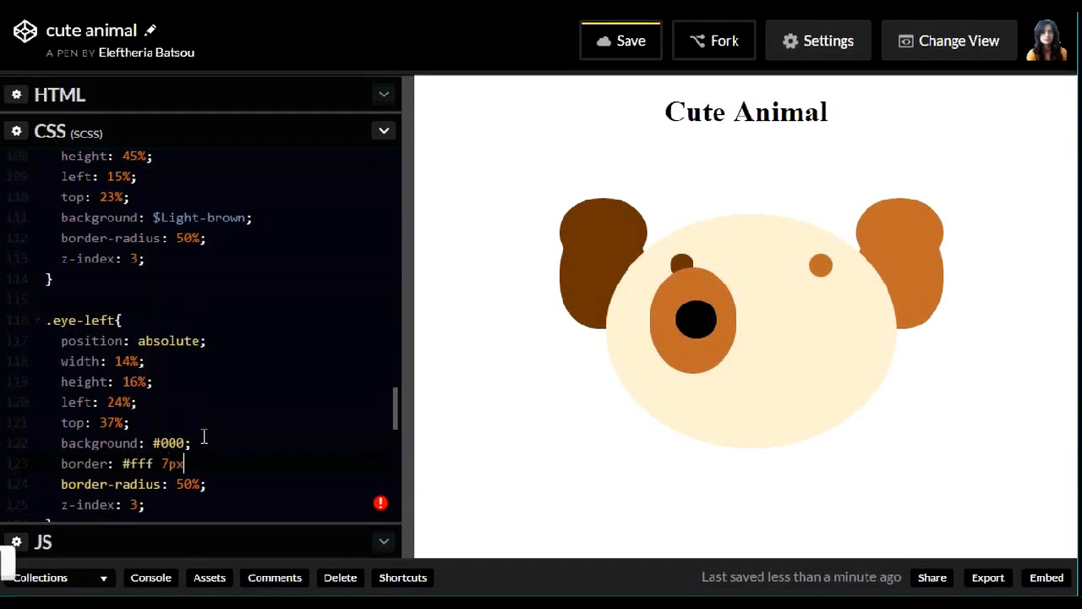
pyautogui.write('solid')
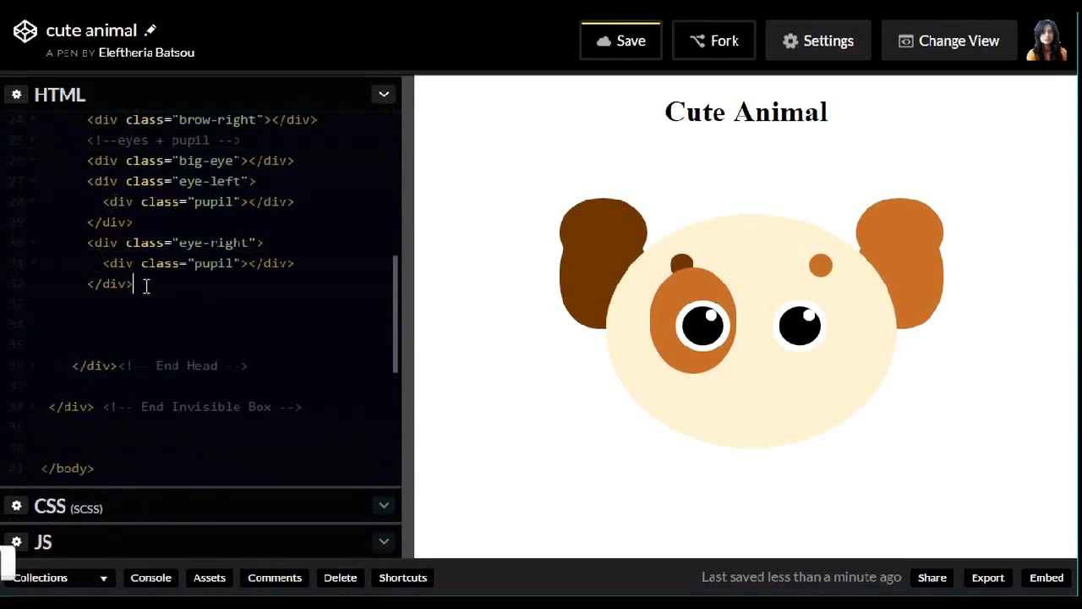
# Add a <!-- nose, mouth, shadow --> comment and a nose div below the eyes
pyautogui.write('<!-- nose -->')
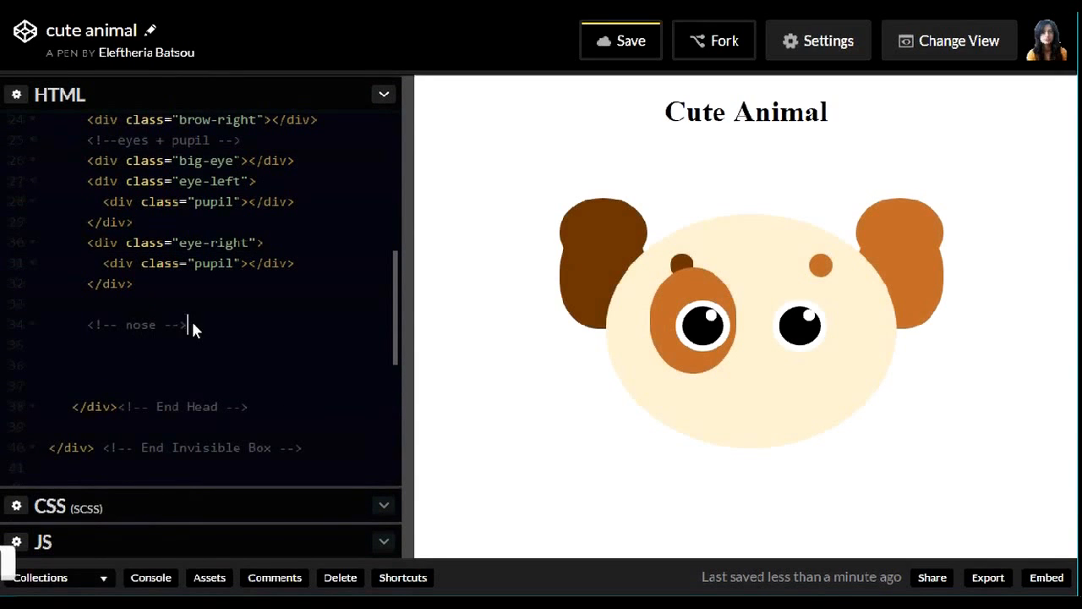
pyautogui.write('<div class="nose"></div>')
pyautogui.write('mo ')
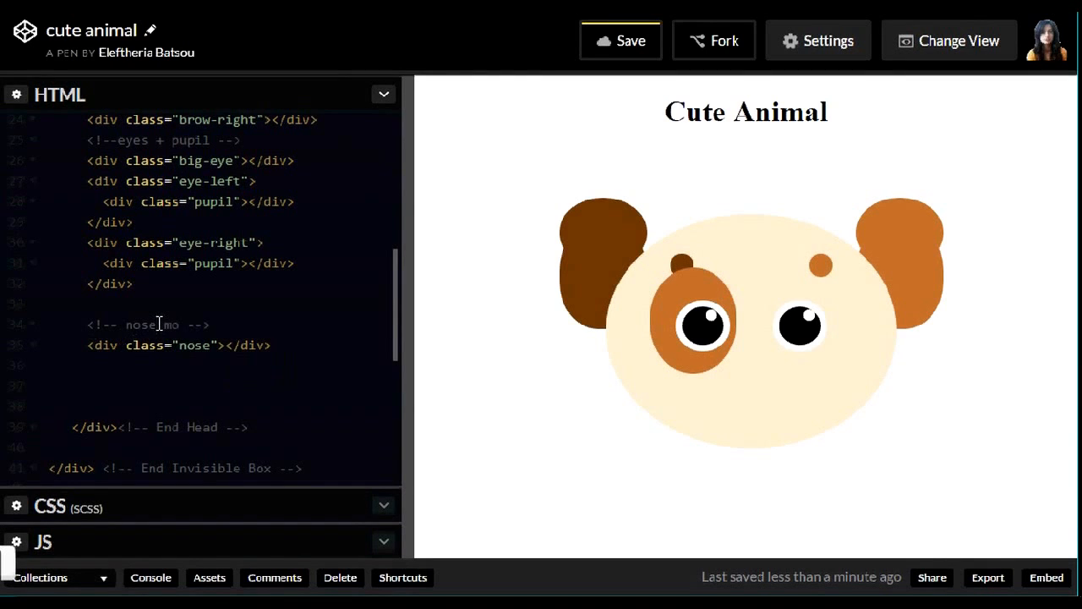
pyautogui.write(', mouth shadow')
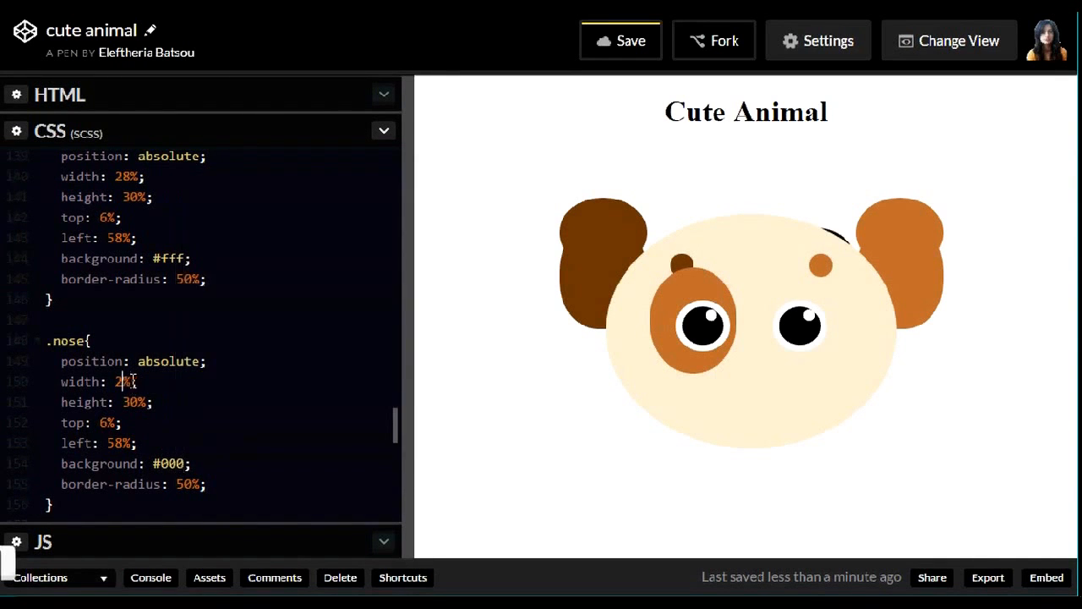
# Write the black .nose rule and a $Dark-brown .mouth rule, previewing a Circle clip-path
pyautogui.write('z-index;')
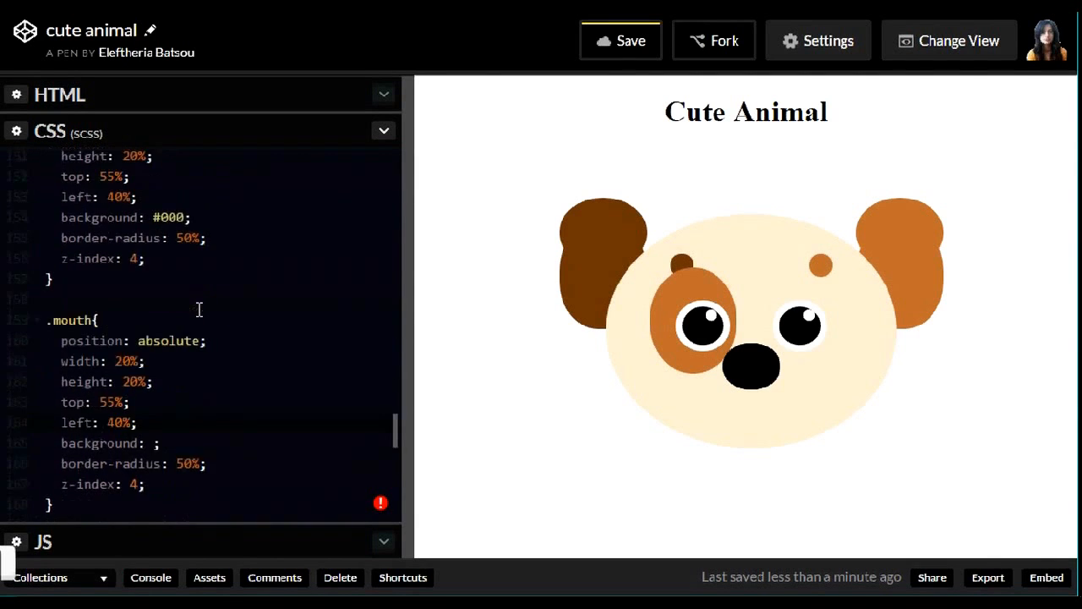
pyautogui.write('$Dark-brown')
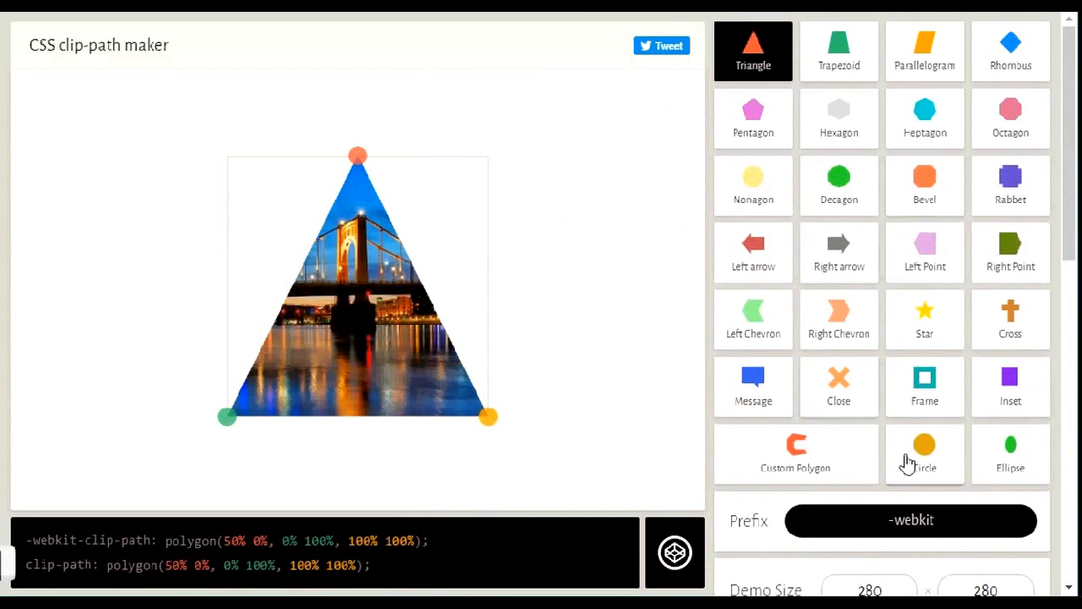
pyautogui.click(924, 444)
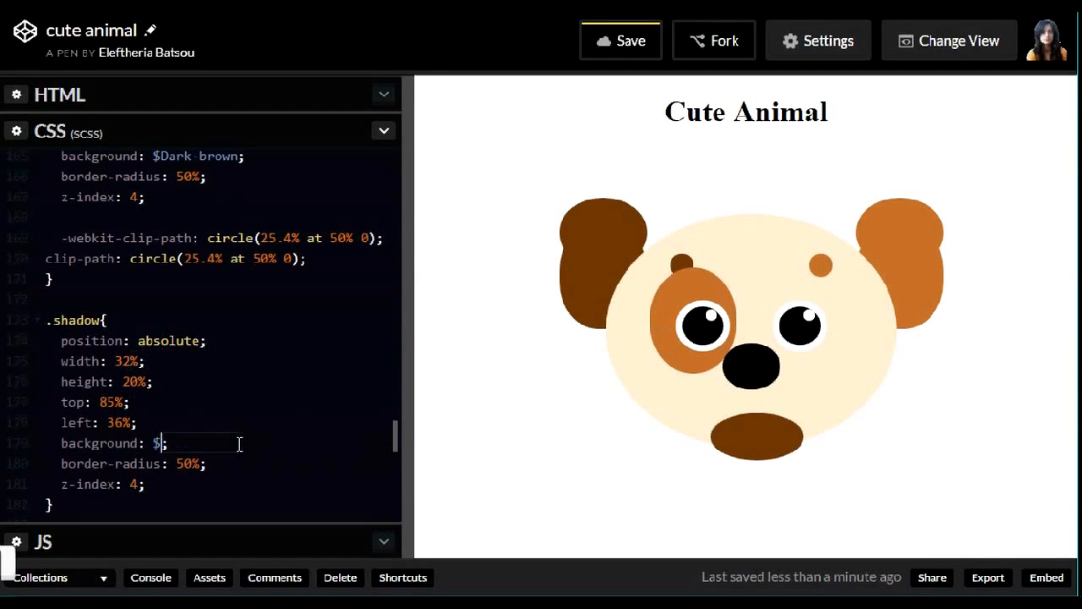
# Set .shadow to $Shadow, add a cheek-left div, and style it with $Cheek and z-index 2
pyautogui.write('Shadow')
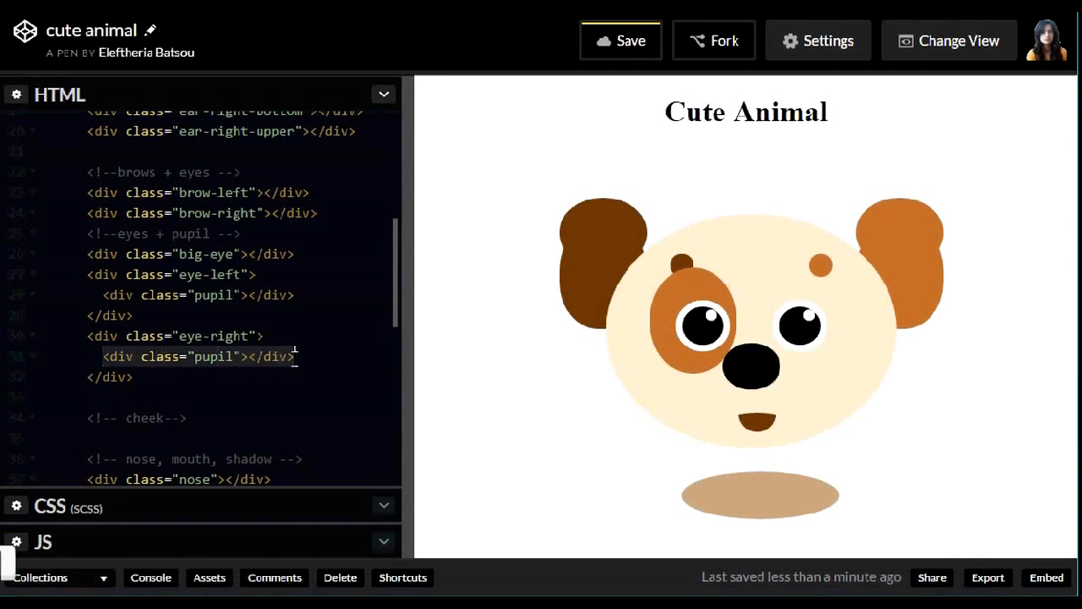
pyautogui.write('<div class="cheek-left"></div>')
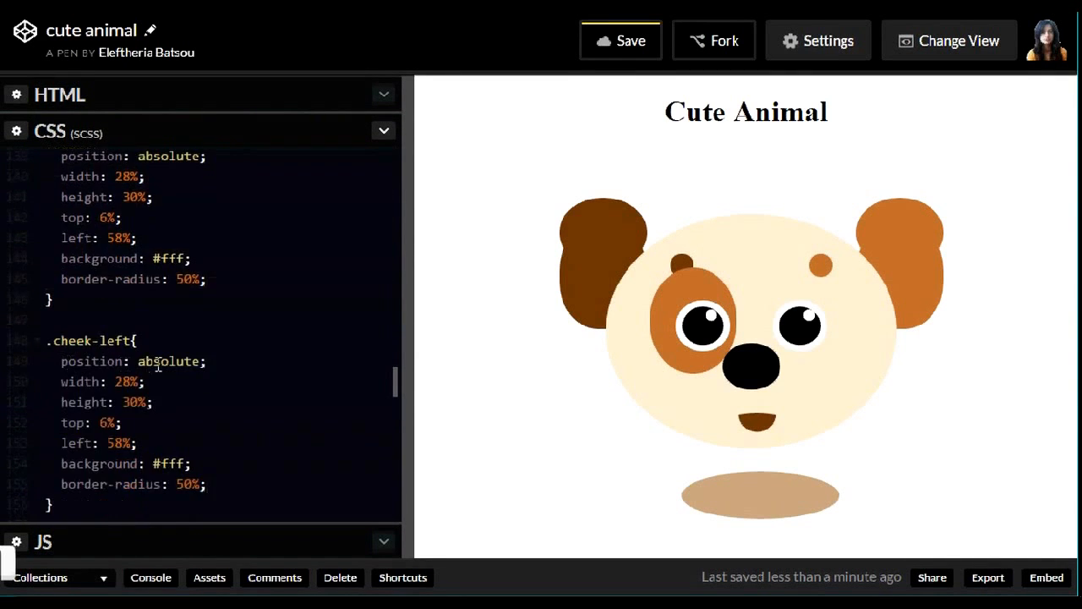
pyautogui.write('$Chee')
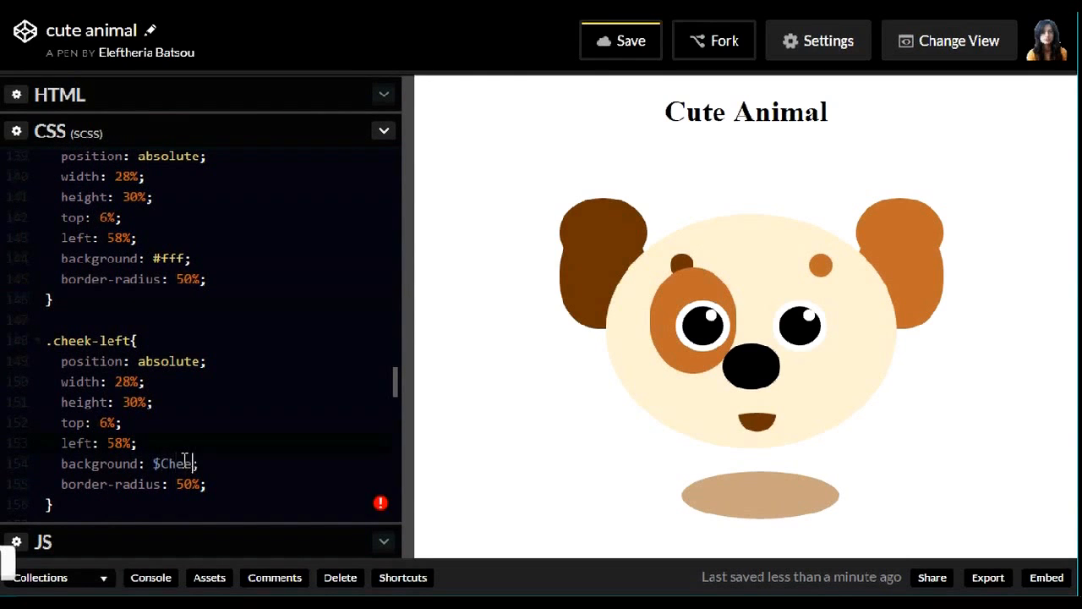
pyautogui.write('z-index: 2;')
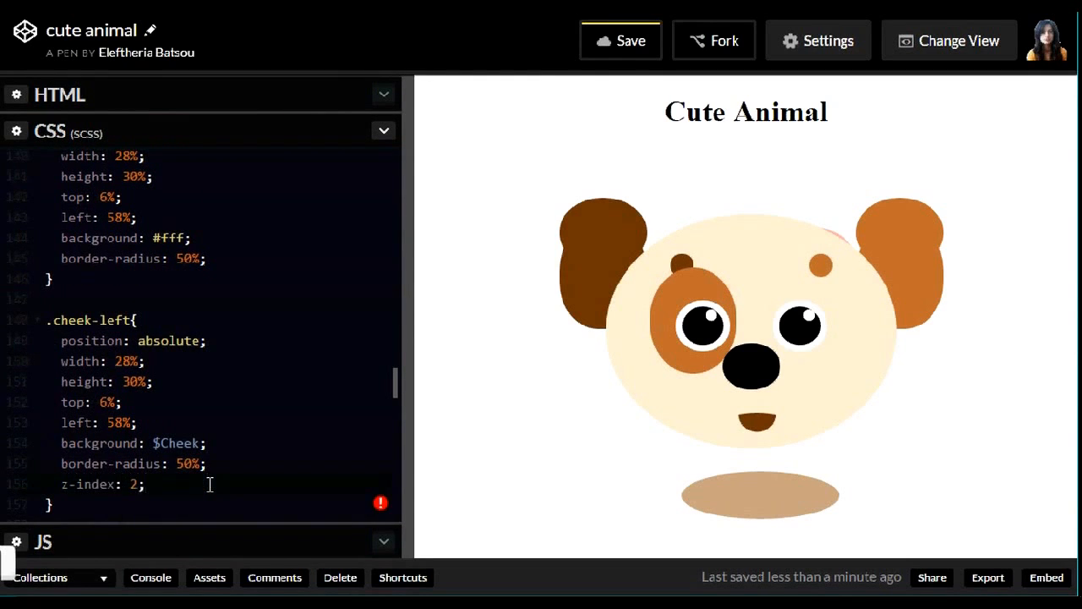